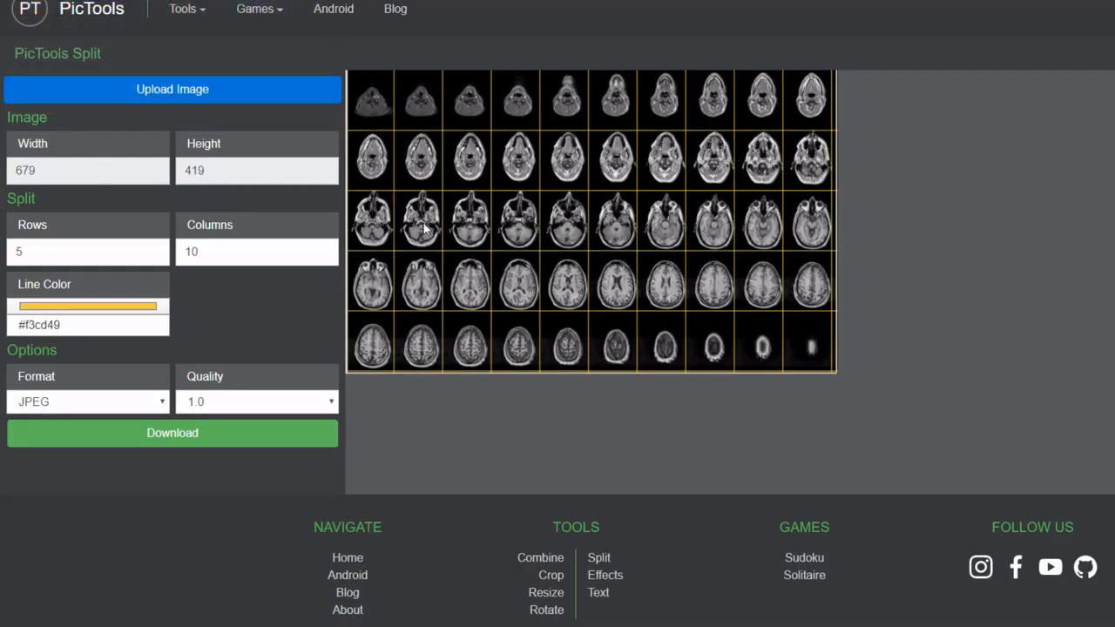
{"action": "mouse_move", "coordinate": [550, 296]}
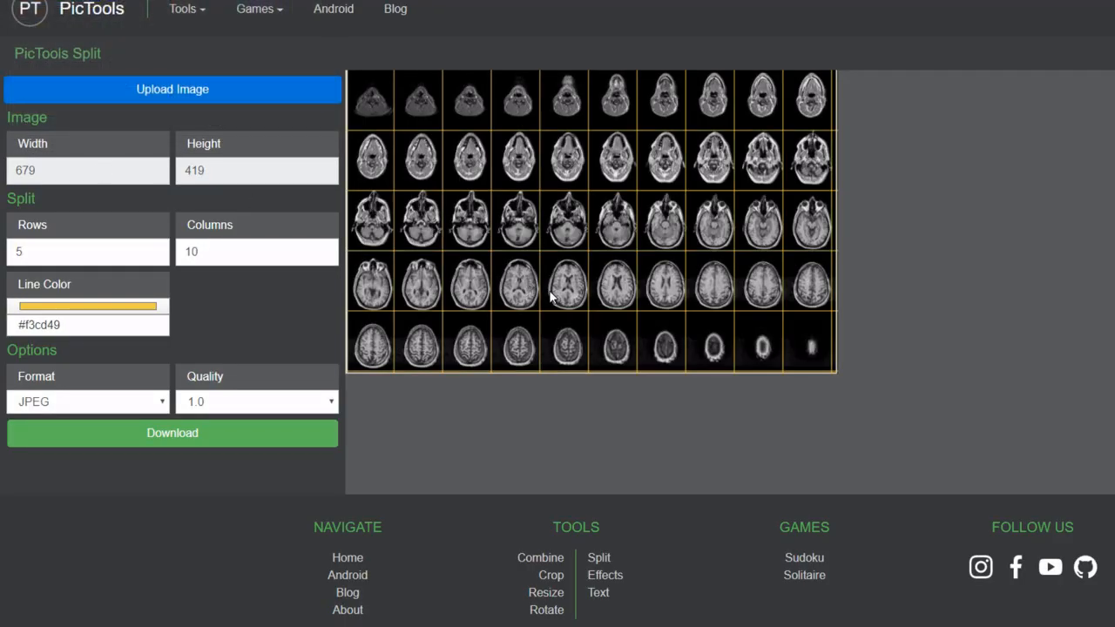
{"action": "mouse_move", "coordinate": [275, 293]}
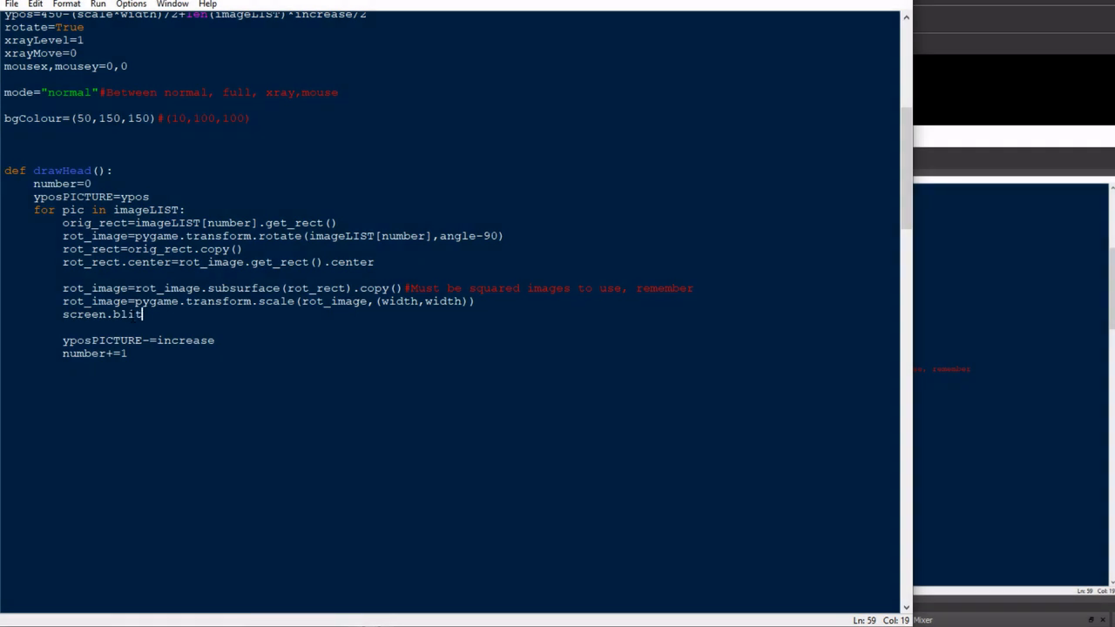
Add the screen.blit(rot_image, ...) call inside drawHead after scaling each slice
{"action": "type", "text": "(rot_imag"}
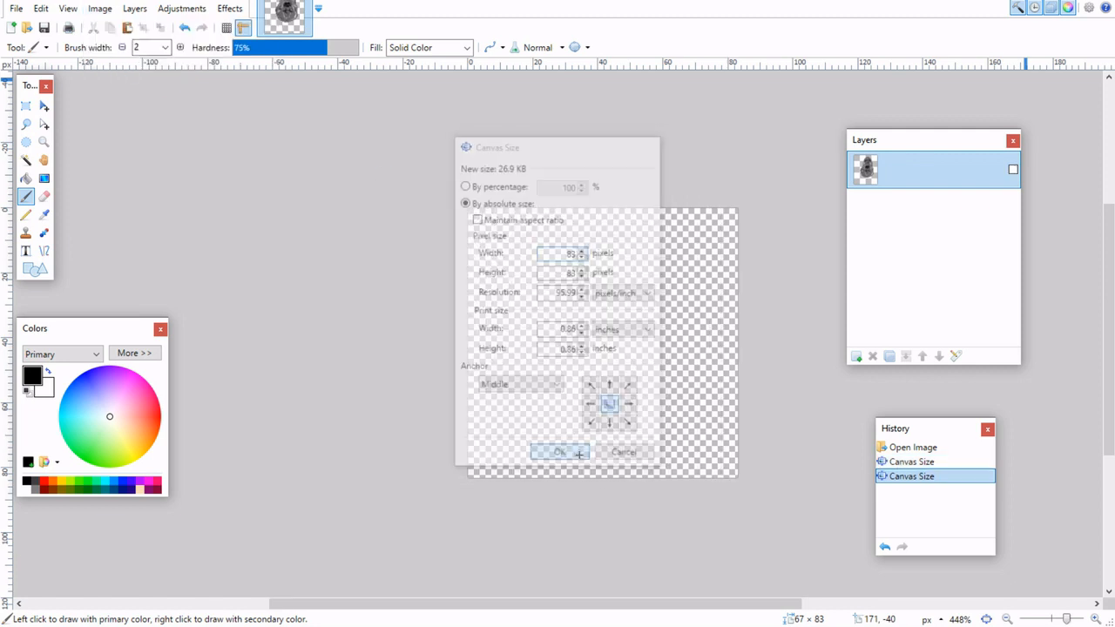
Confirm the new canvas size for the slice image
{"action": "left_click", "coordinate": [559, 453]}
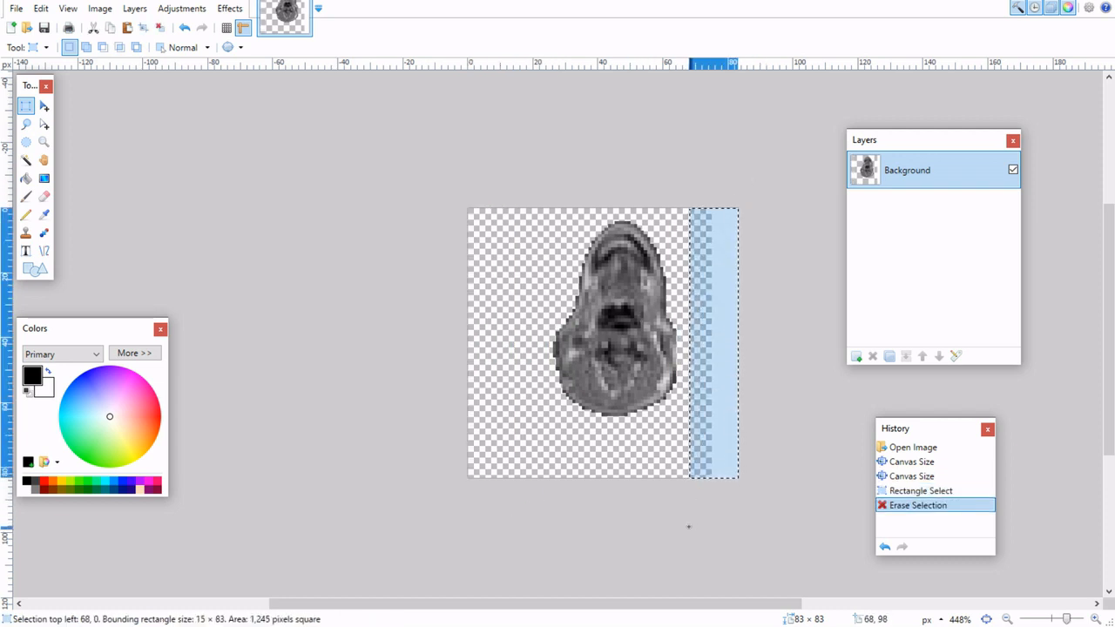
{"action": "left_click", "coordinate": [14, 7]}
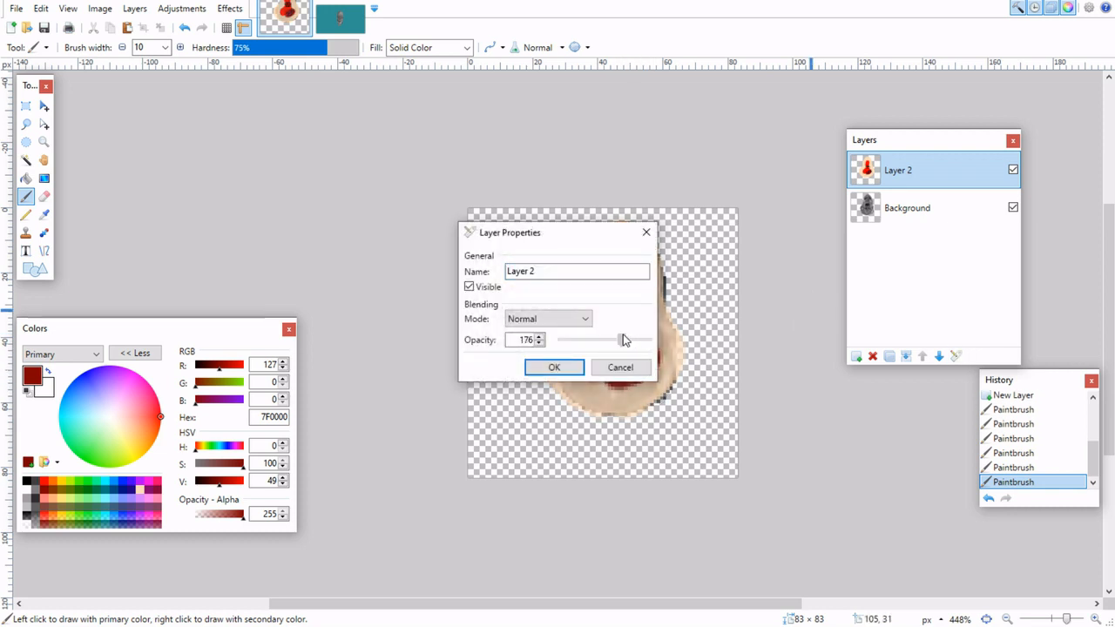
Confirm layer opacity 176 for the red paint layer before merging down
{"action": "left_click", "coordinate": [554, 366]}
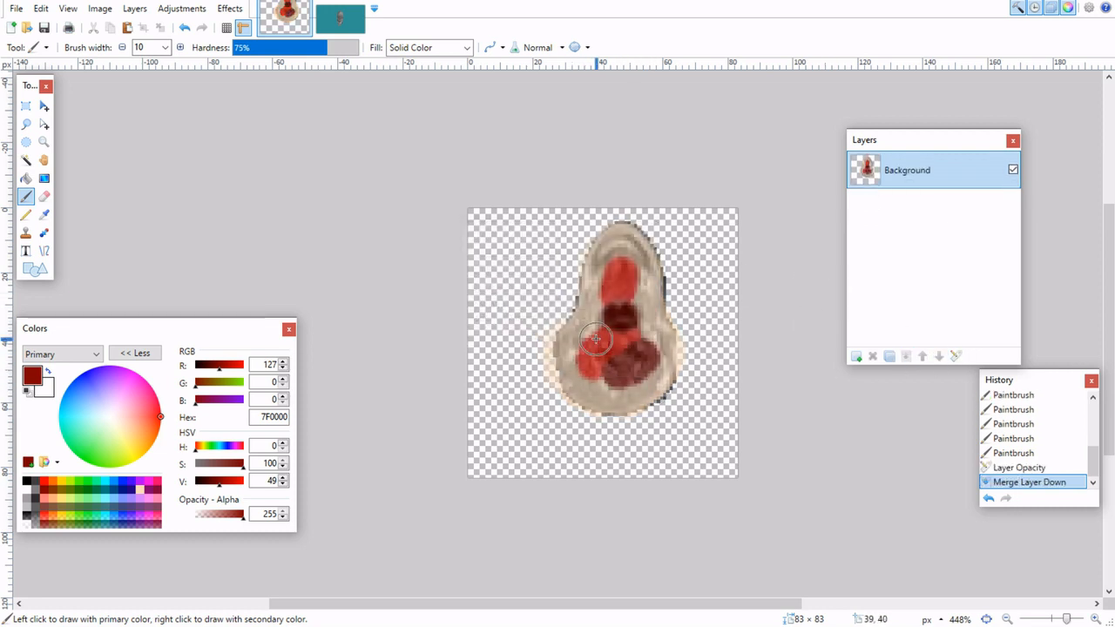